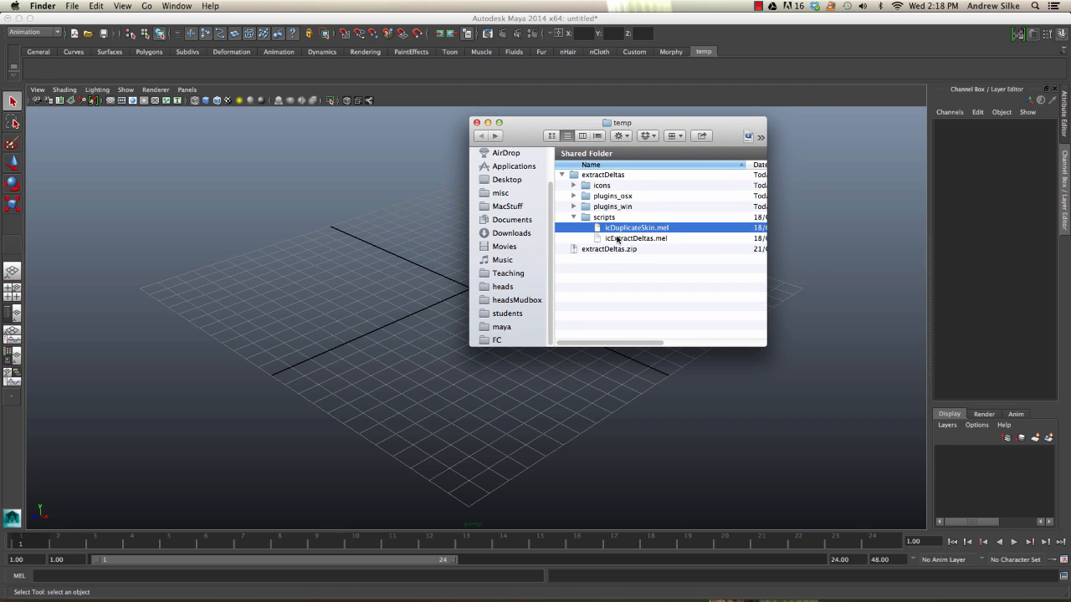
Arrange the extracted files window and the maya preferences window side by side.
left_click_drag(622, 123, 723, 92)
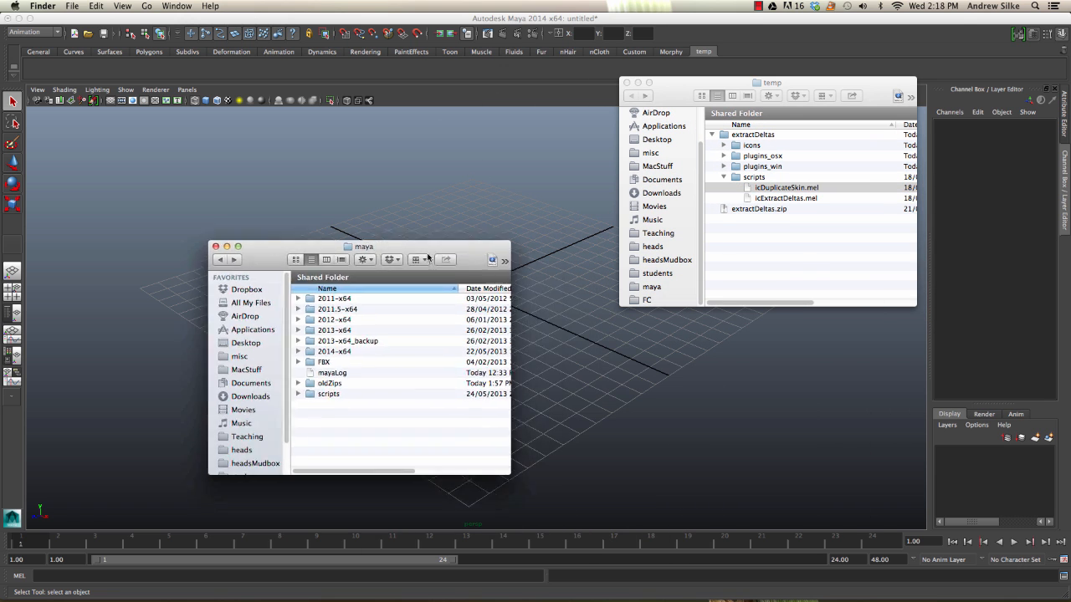
left_click_drag(363, 245, 405, 278)
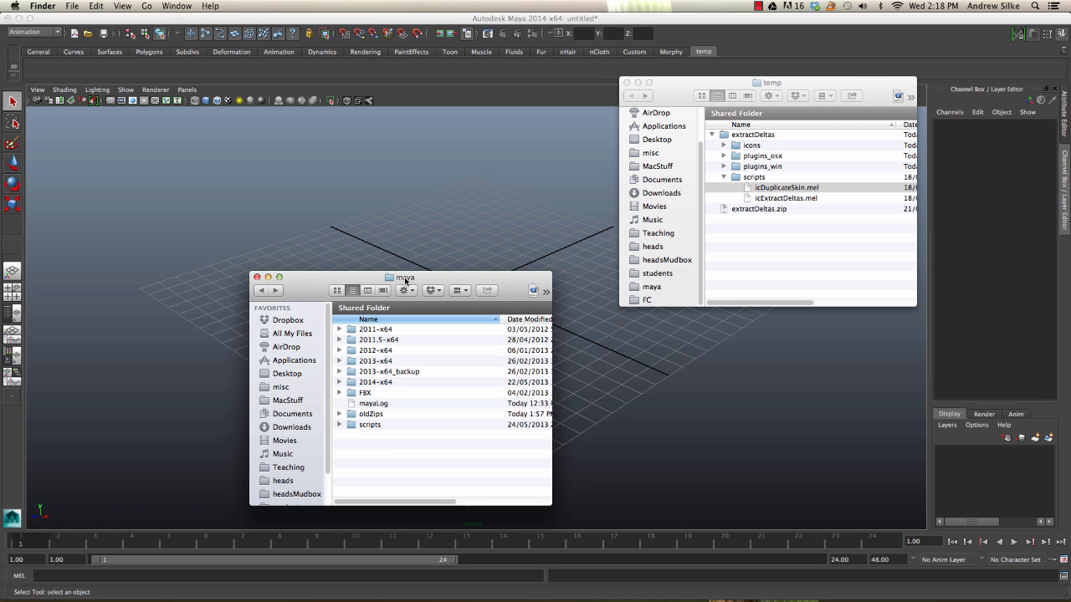
Check the maya folder's location via the title path menu and return to it.
left_click(405, 278)
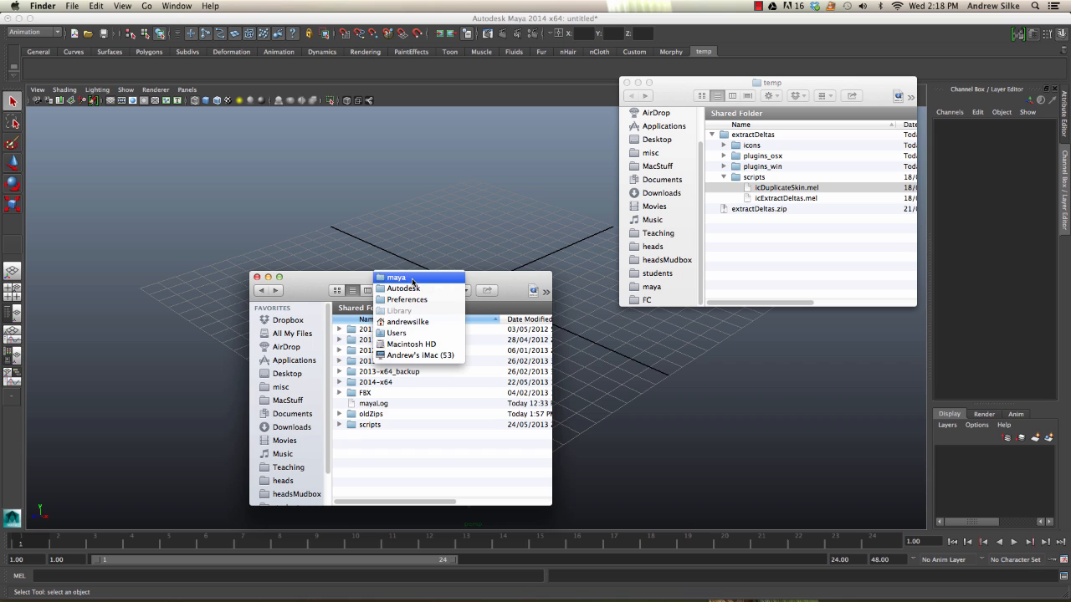
mouse_move(420, 355)
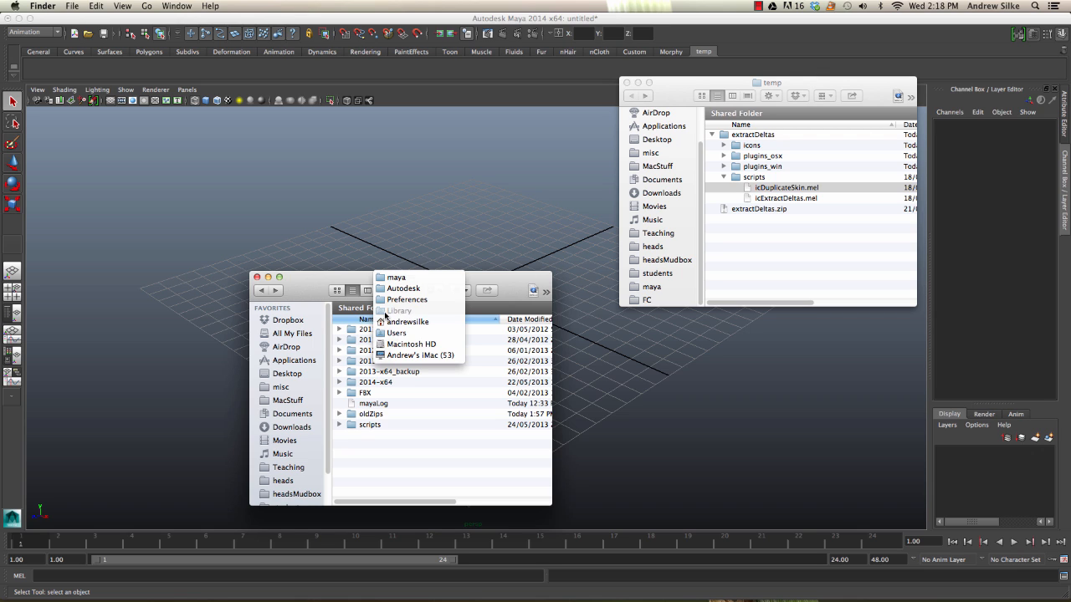
mouse_move(408, 299)
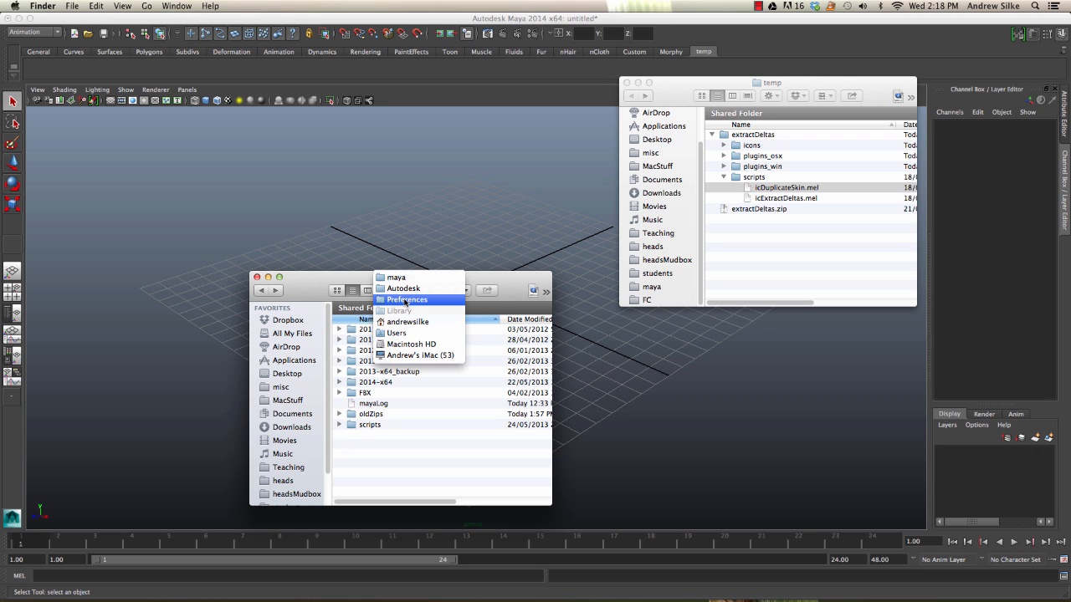
mouse_move(395, 278)
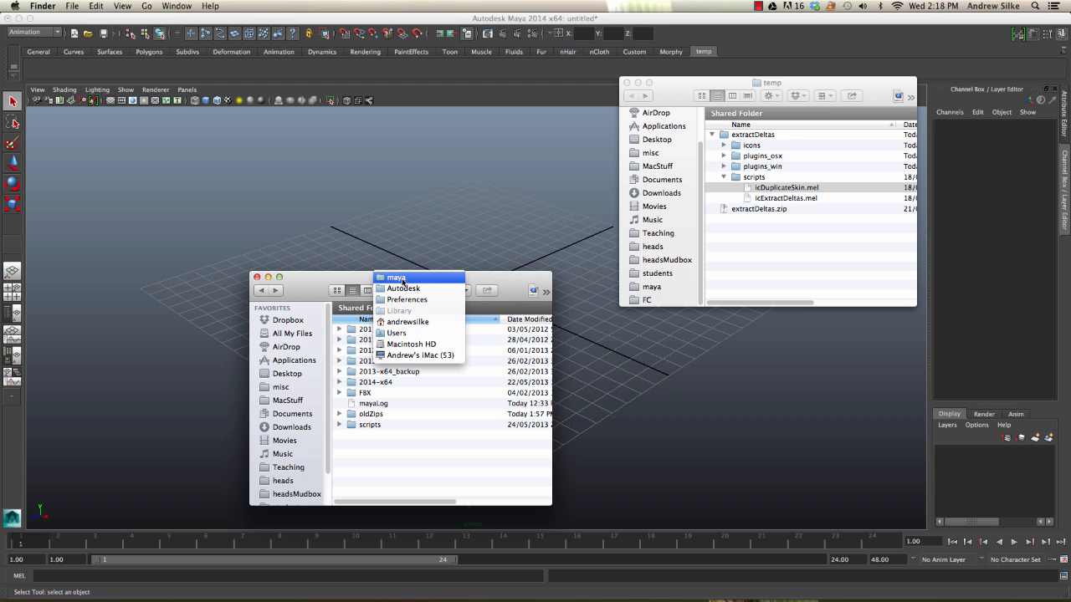
left_click(395, 278)
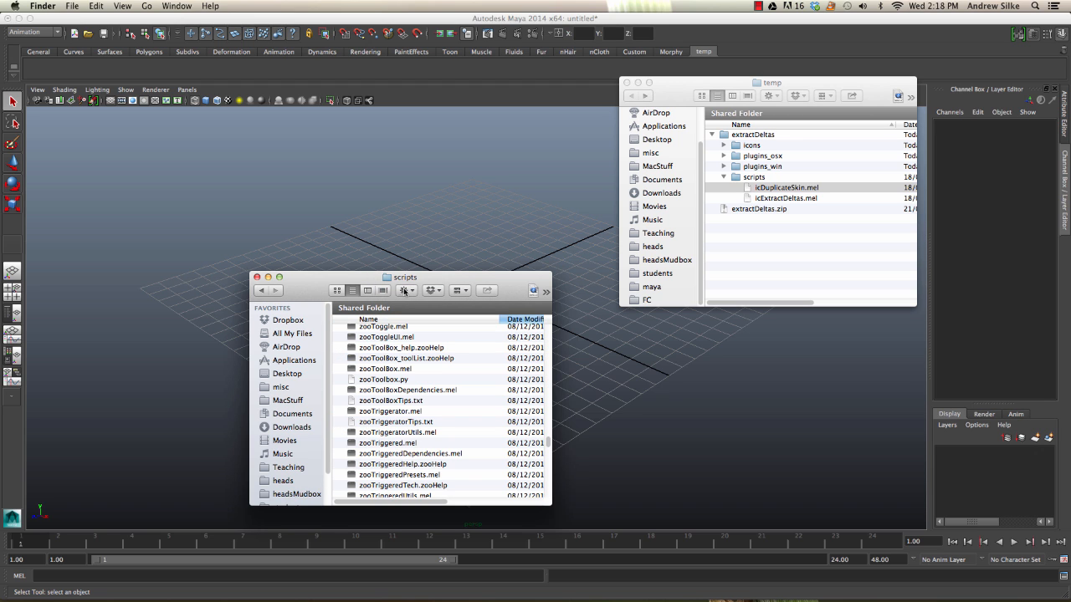
Select the extracted MEL scripts and scroll the maya scripts folder to drop them in.
left_click(786, 187)
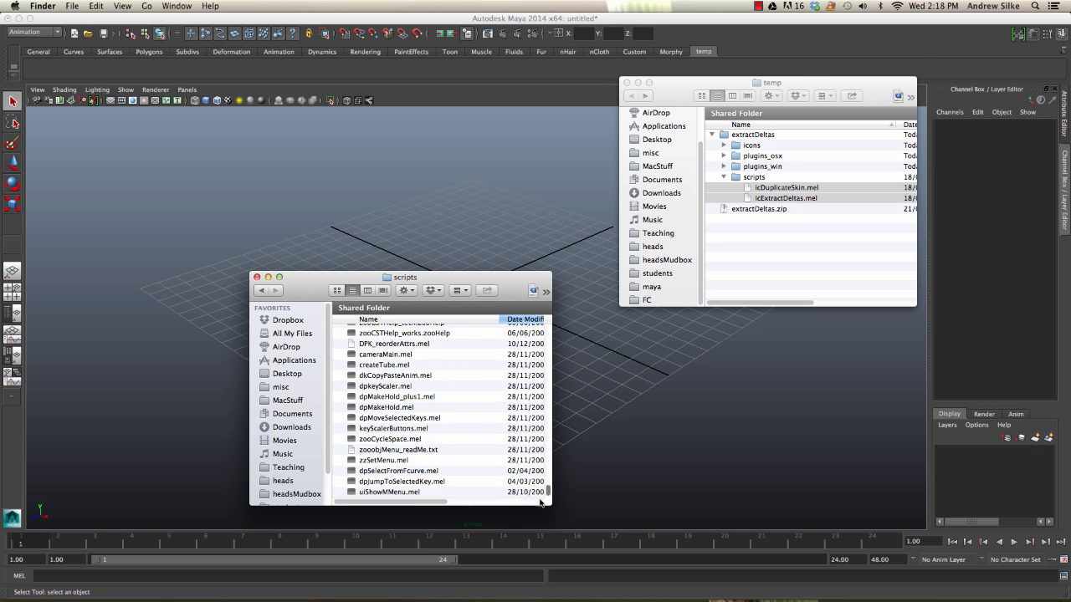
scroll("down", 3)
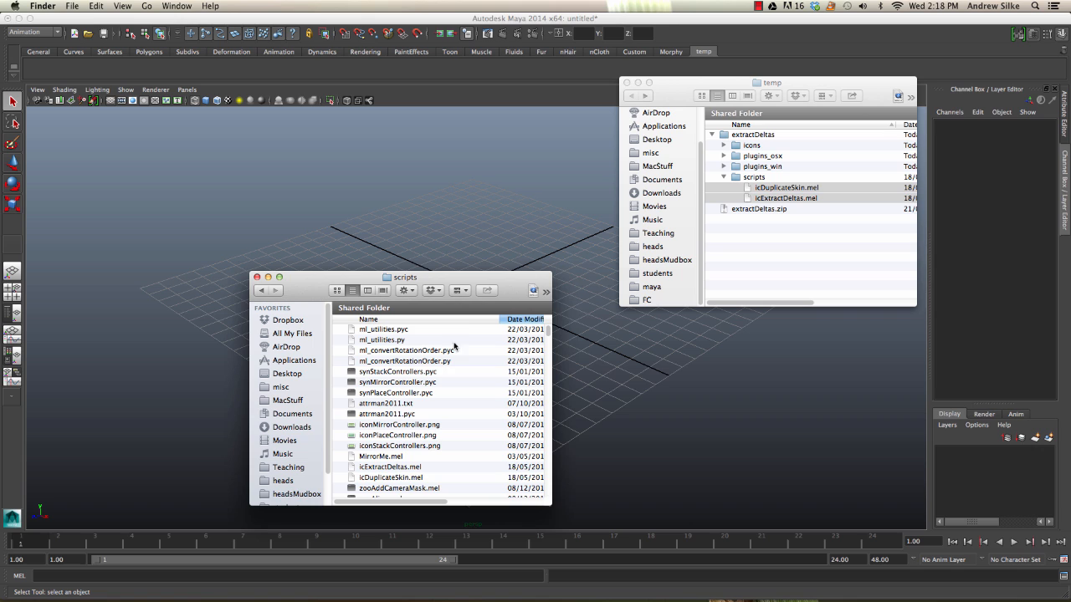
mouse_move(459, 278)
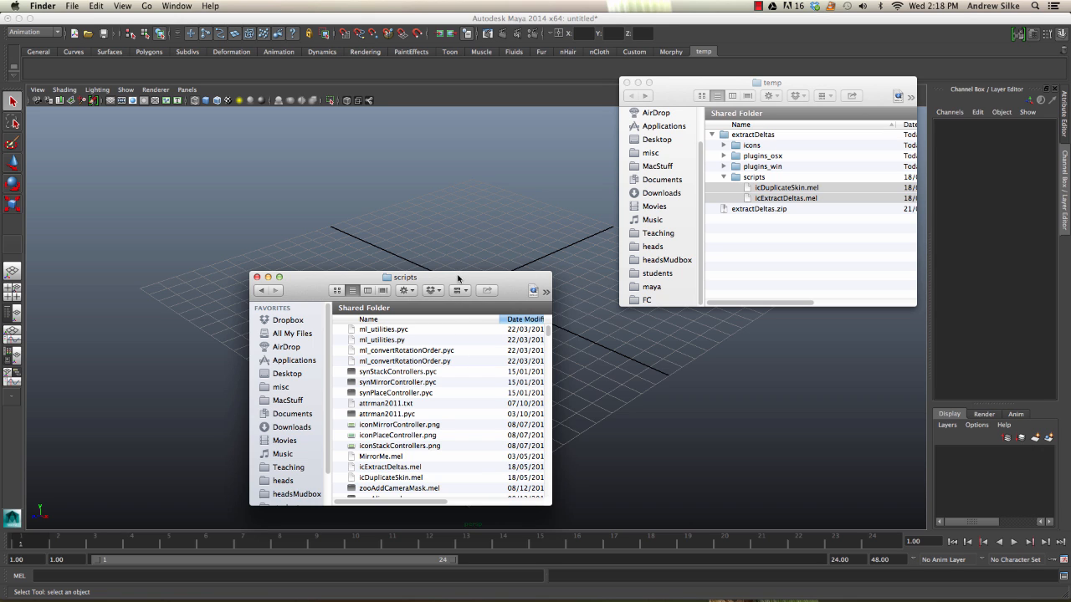
mouse_move(499, 150)
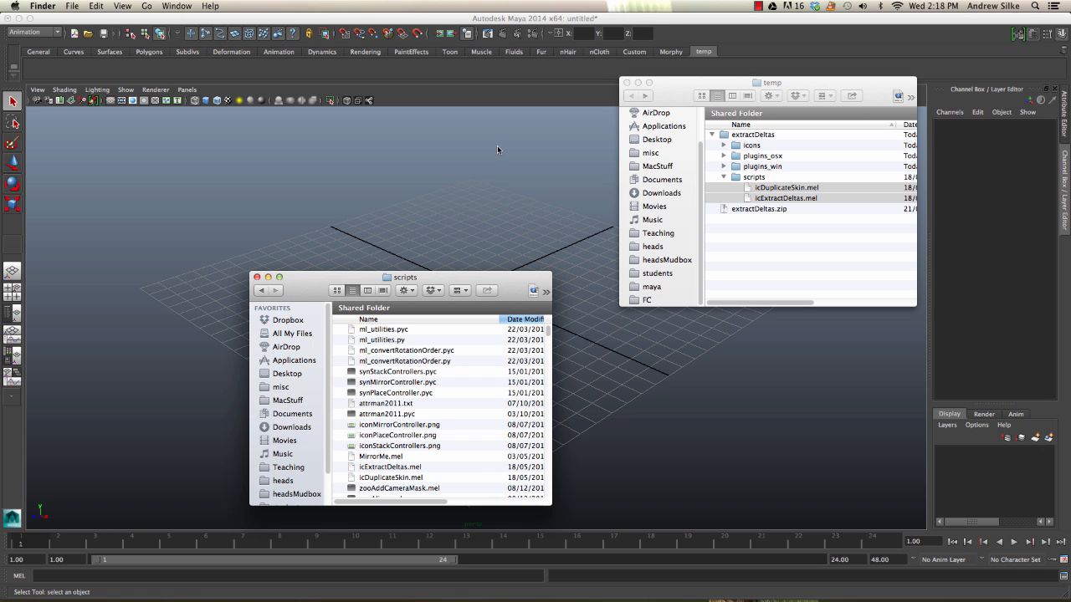
mouse_move(469, 211)
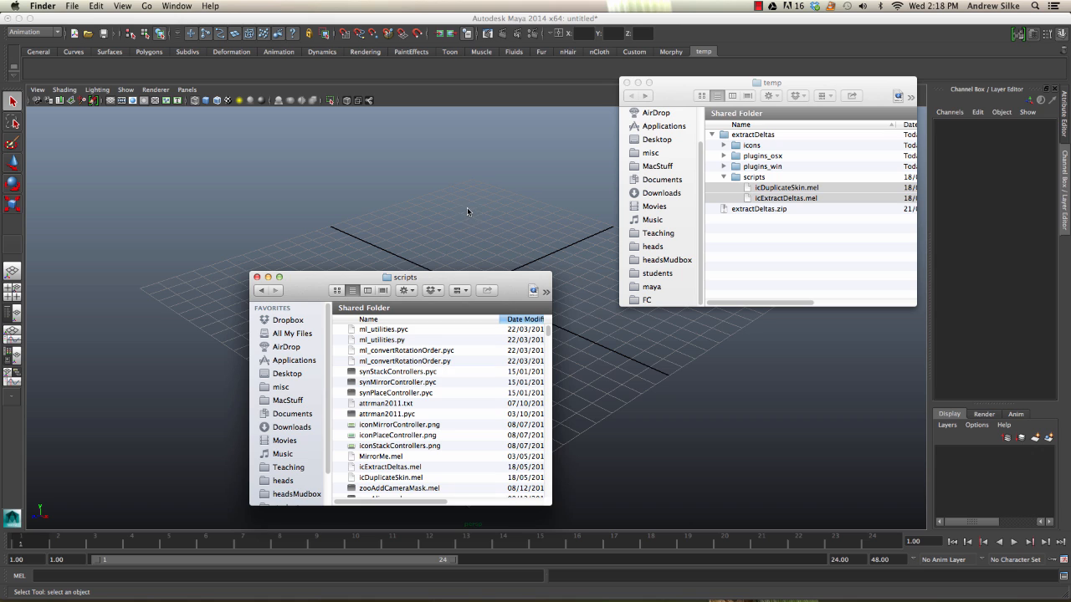
mouse_move(375, 84)
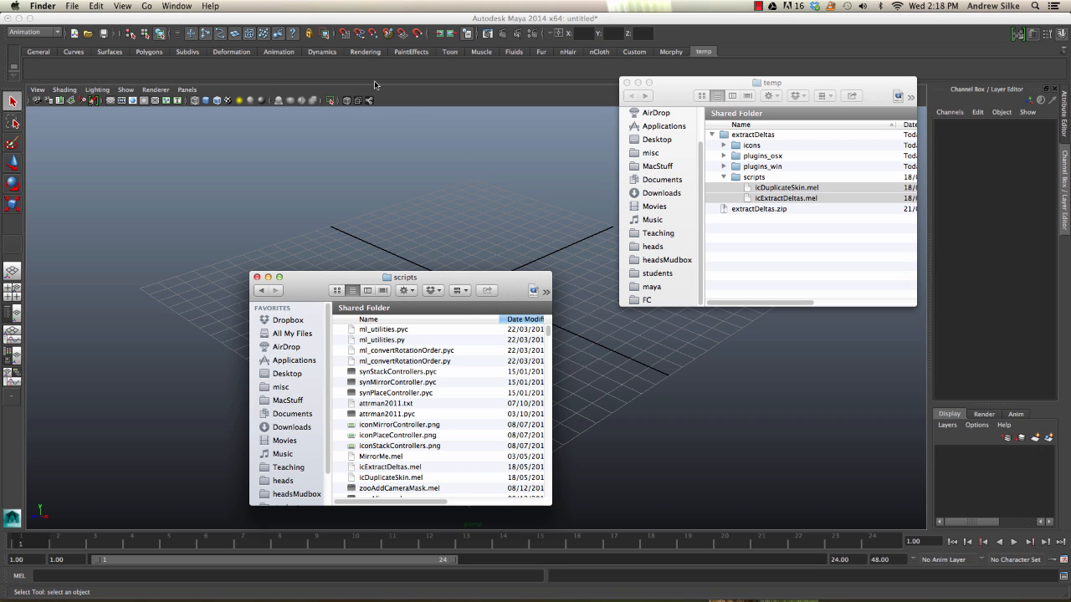
mouse_move(485, 189)
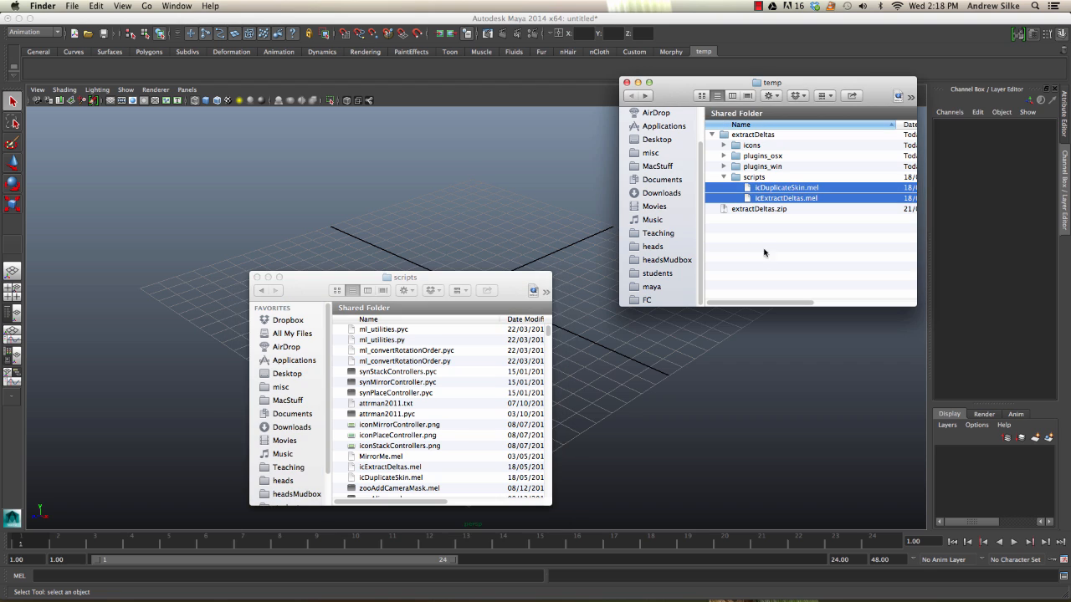
mouse_move(787, 201)
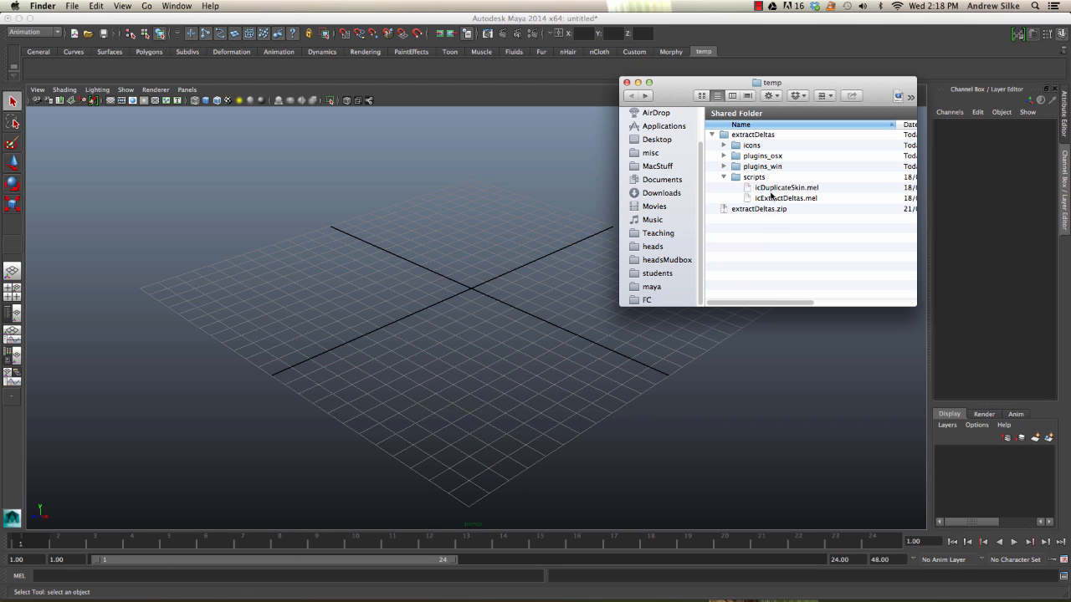
Pick up the icDuplicateSkin.mel file name in Finder for use in Maya.
left_click(786, 188)
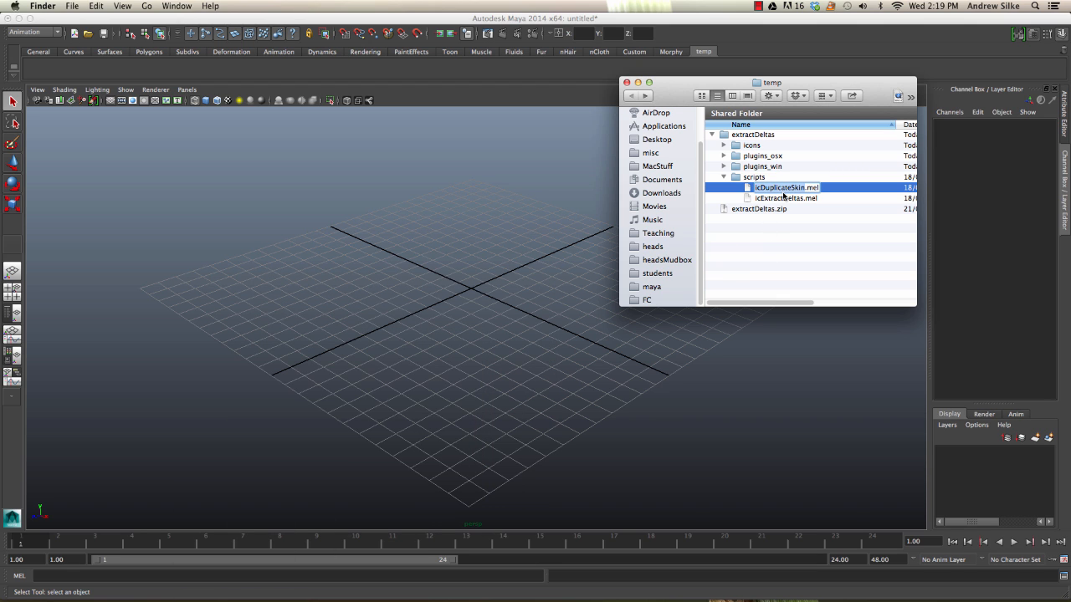
mouse_move(907, 472)
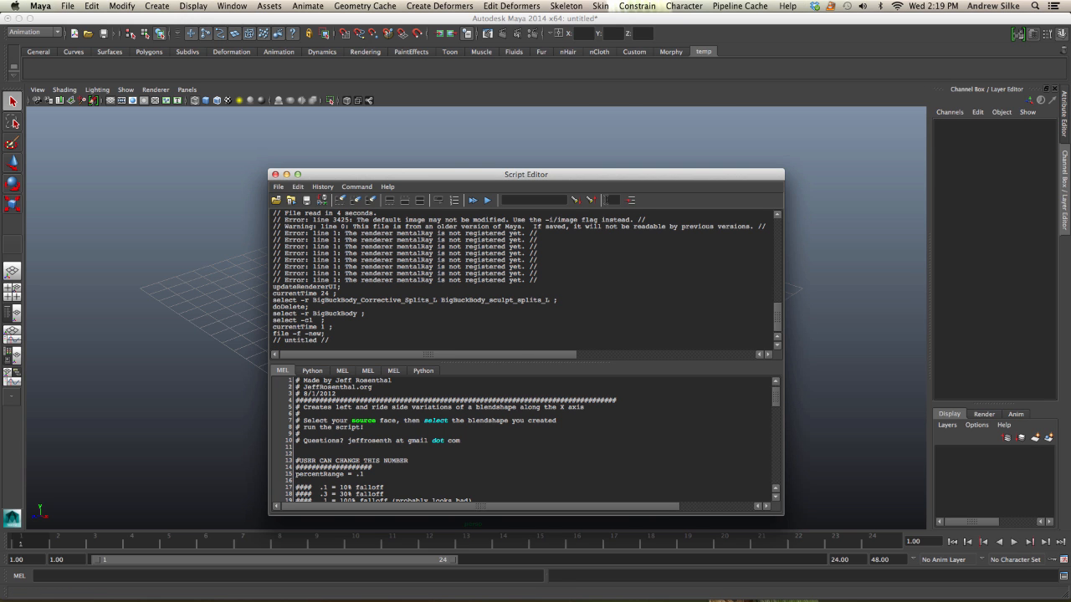
Enter icDuplicateSkin in a fresh MEL tab and select the command text.
left_click(422, 371)
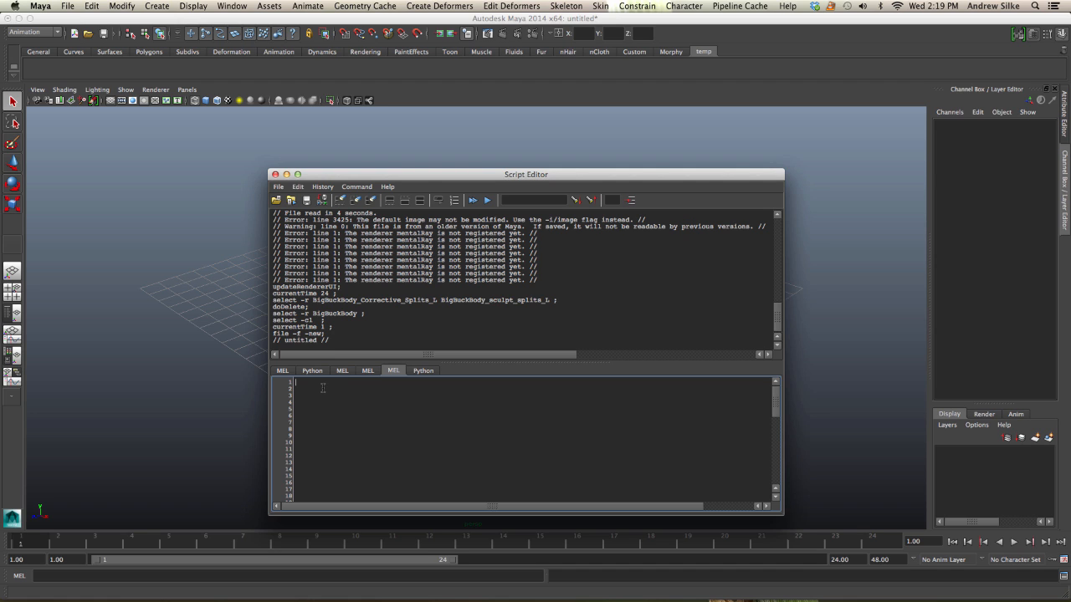
type("icDuplicateSkin")
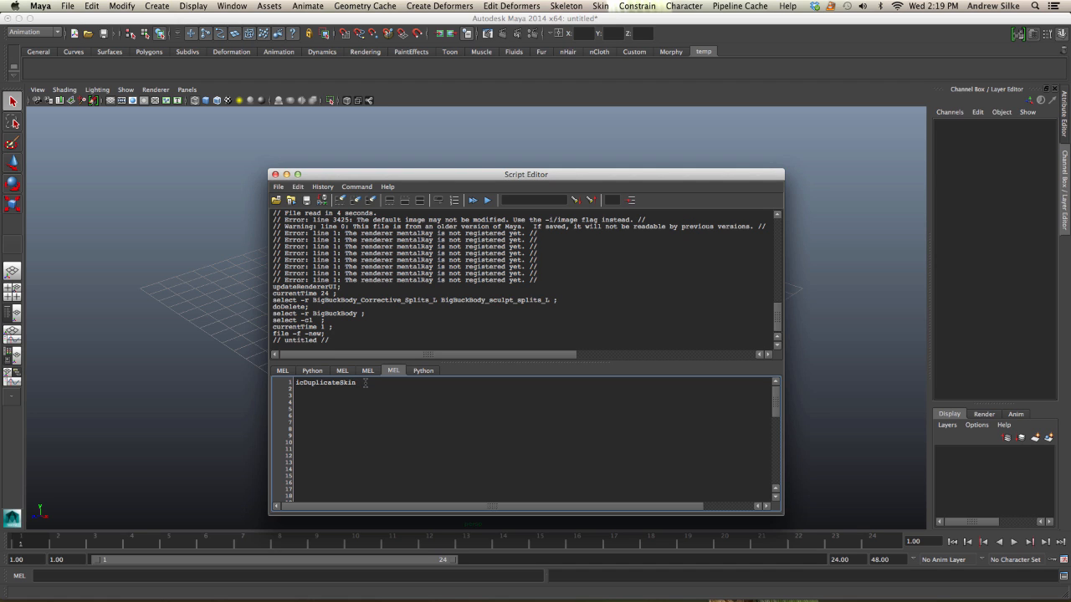
double_click(324, 381)
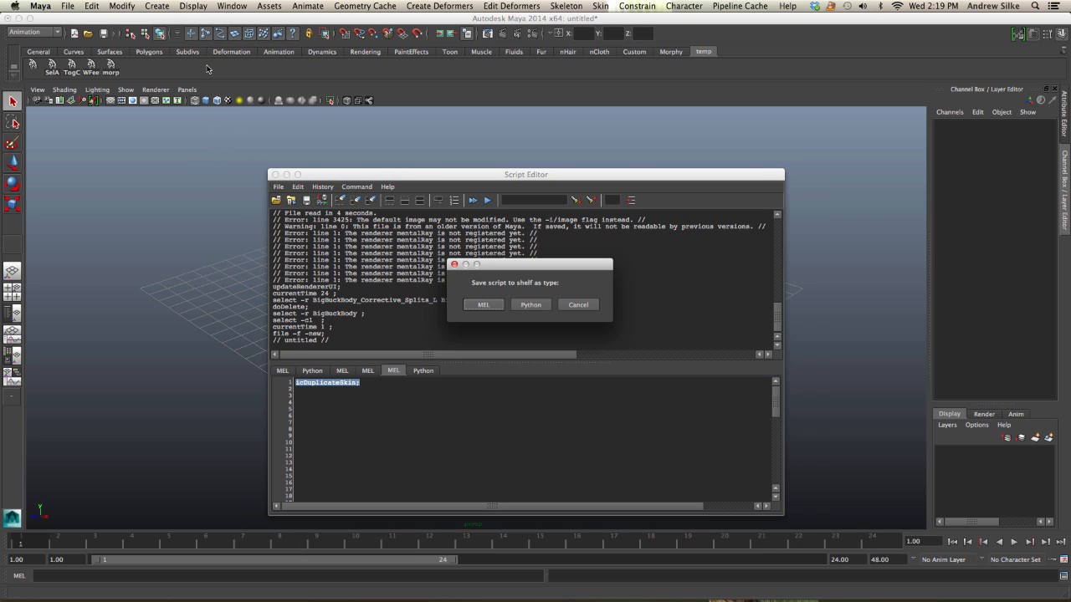
mouse_move(328, 154)
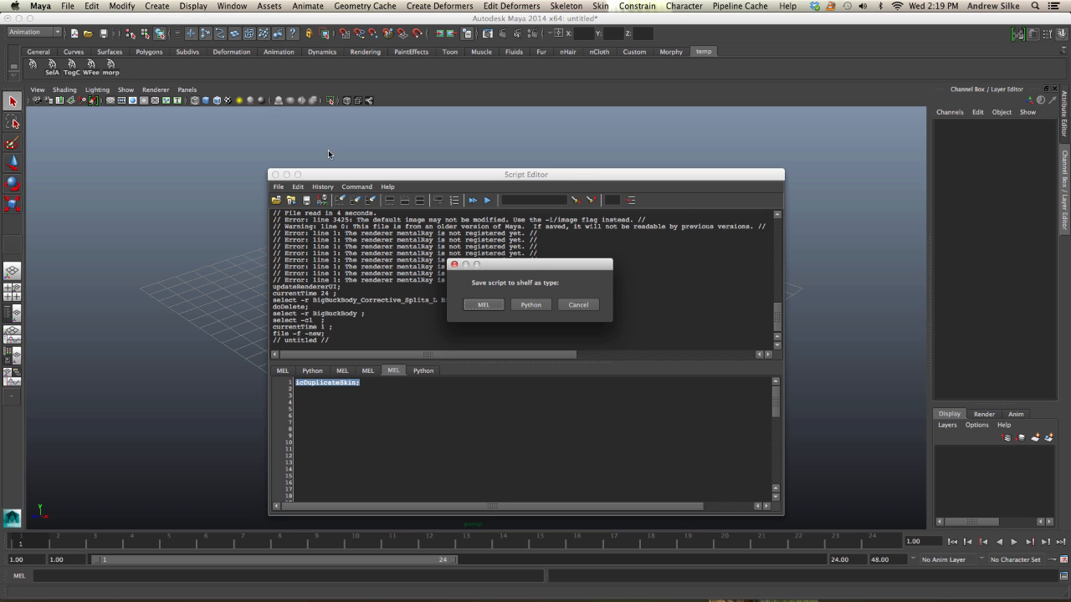
Choose MEL in the Save script to shelf dialog for the icDuplicateSkin button.
left_click(577, 305)
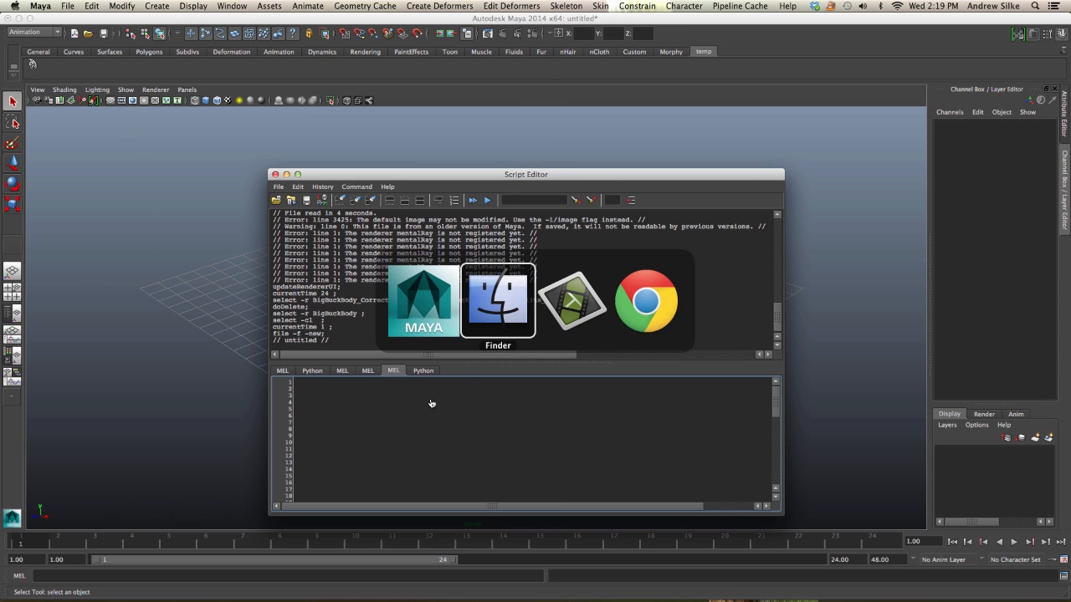
Copy the icExtractDeltas.mel name, enter icExtractDeltas in the MEL tab and select the whole line.
left_click(499, 301)
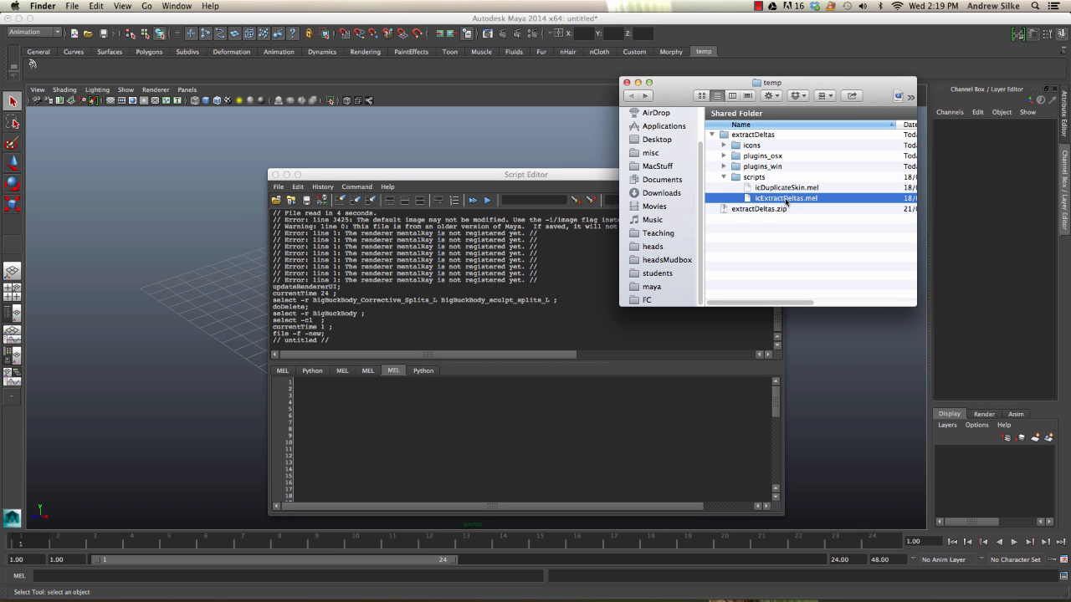
double_click(785, 197)
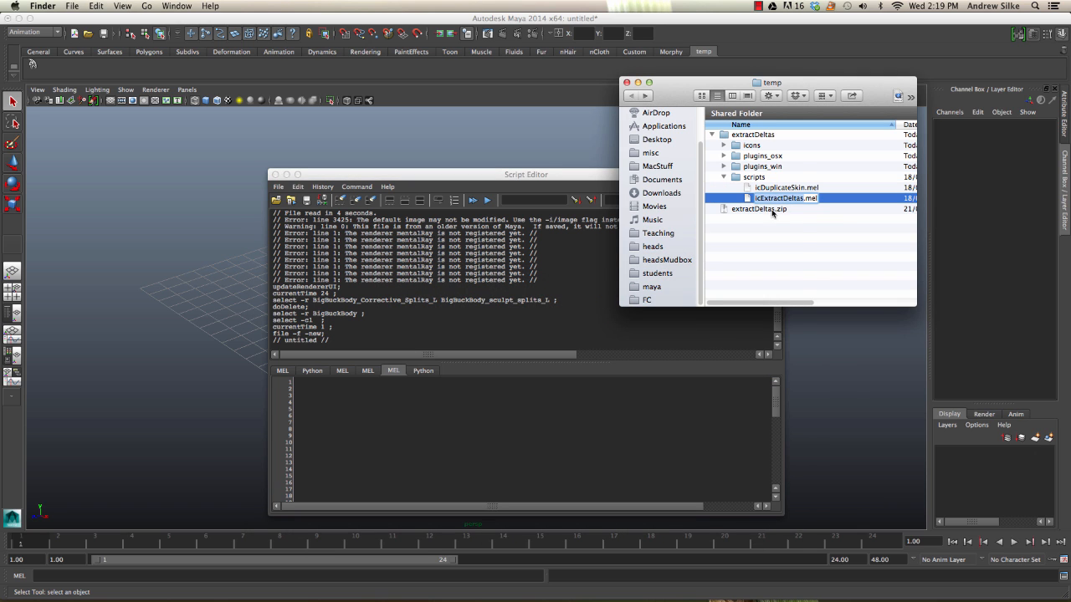
type("icExtractDeltas")
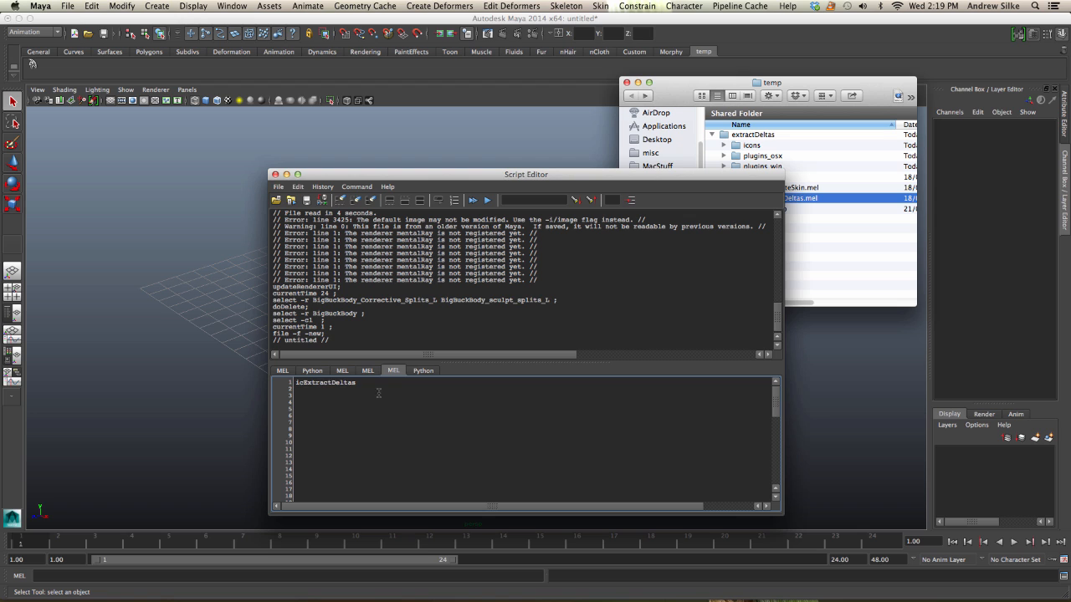
triple_click(325, 382)
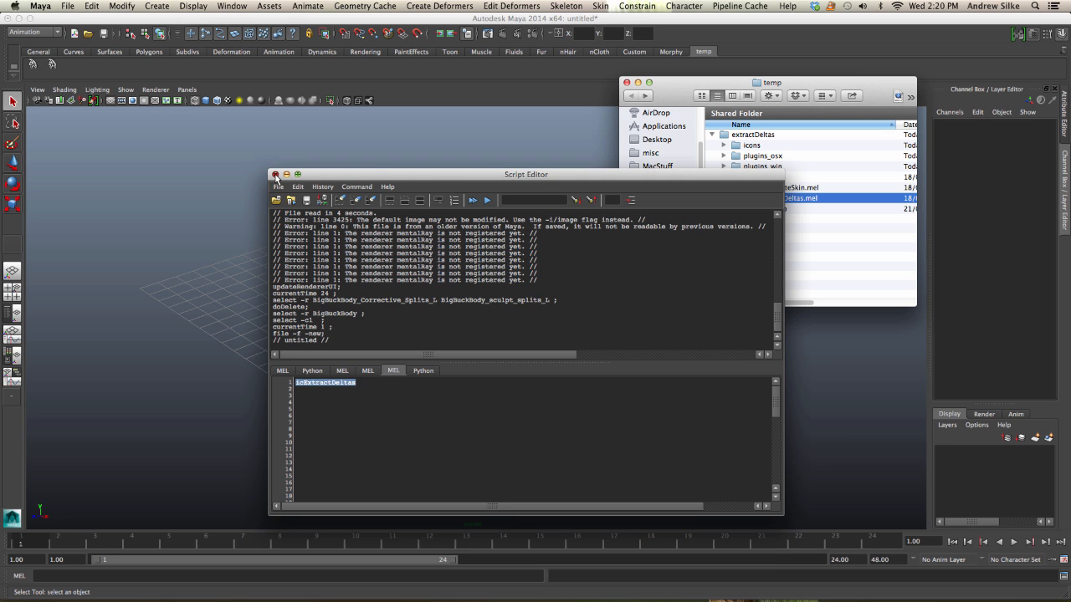
Close the Script Editor, returning to the empty scene viewport.
left_click(276, 174)
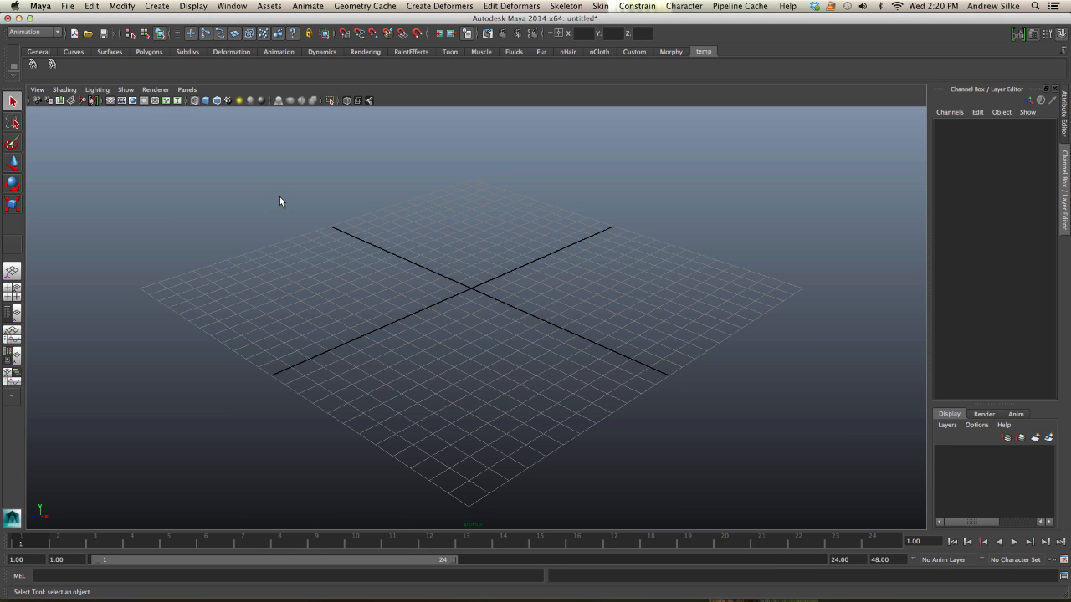
mouse_move(281, 209)
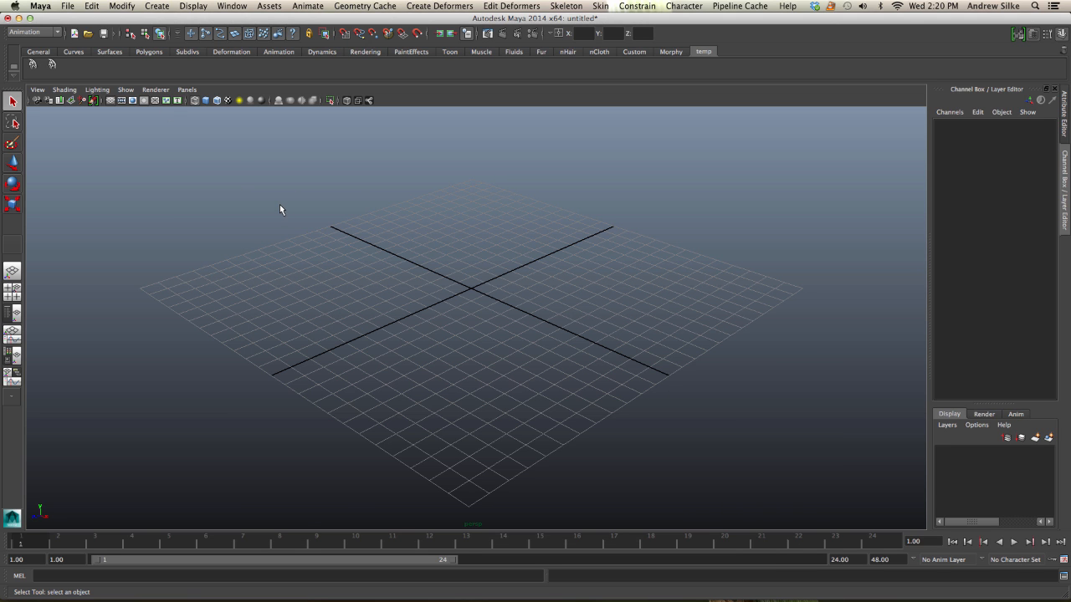